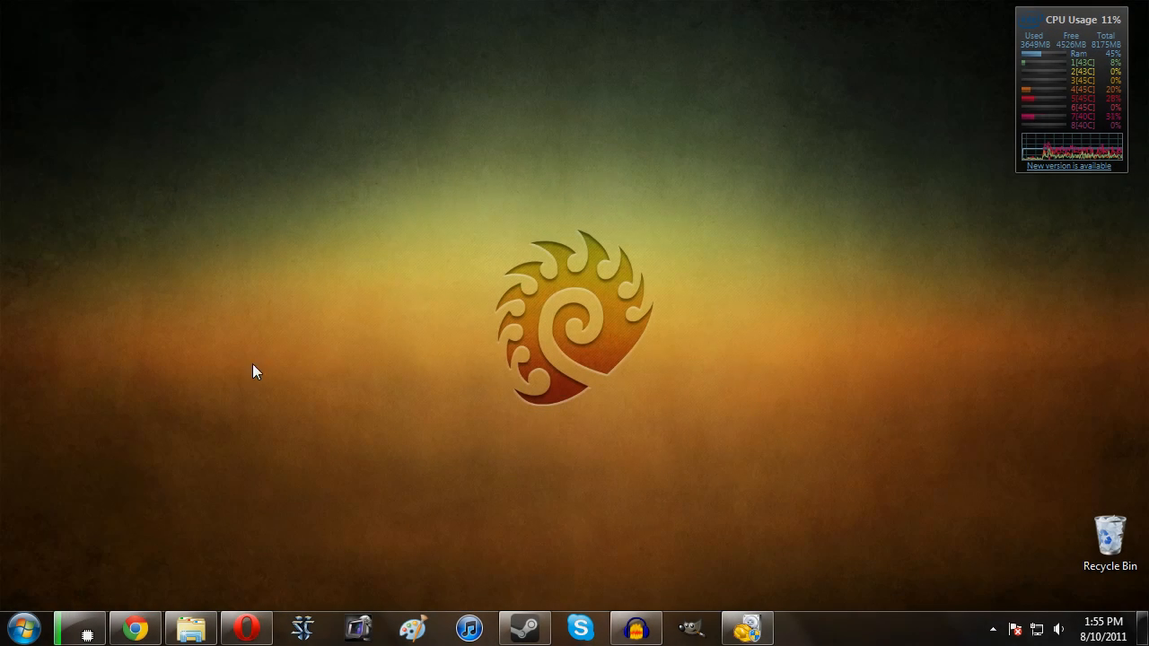
# Step: Bring up the Opera browser from the taskbar
pyautogui.click(246, 627)
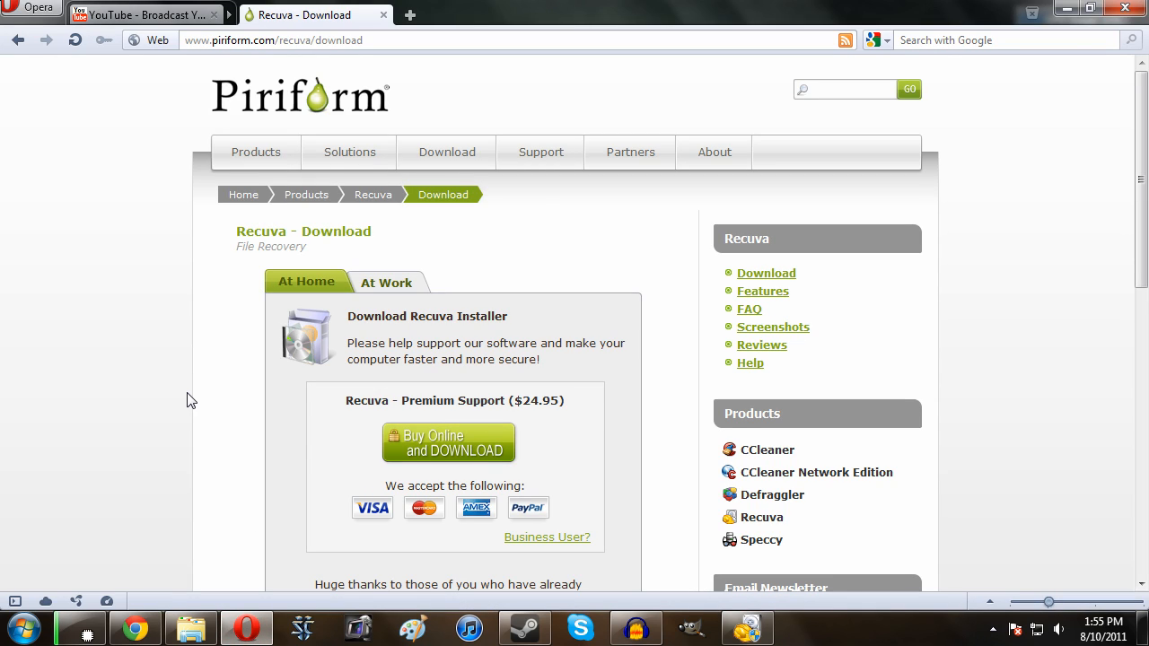
pyautogui.scroll(-3)
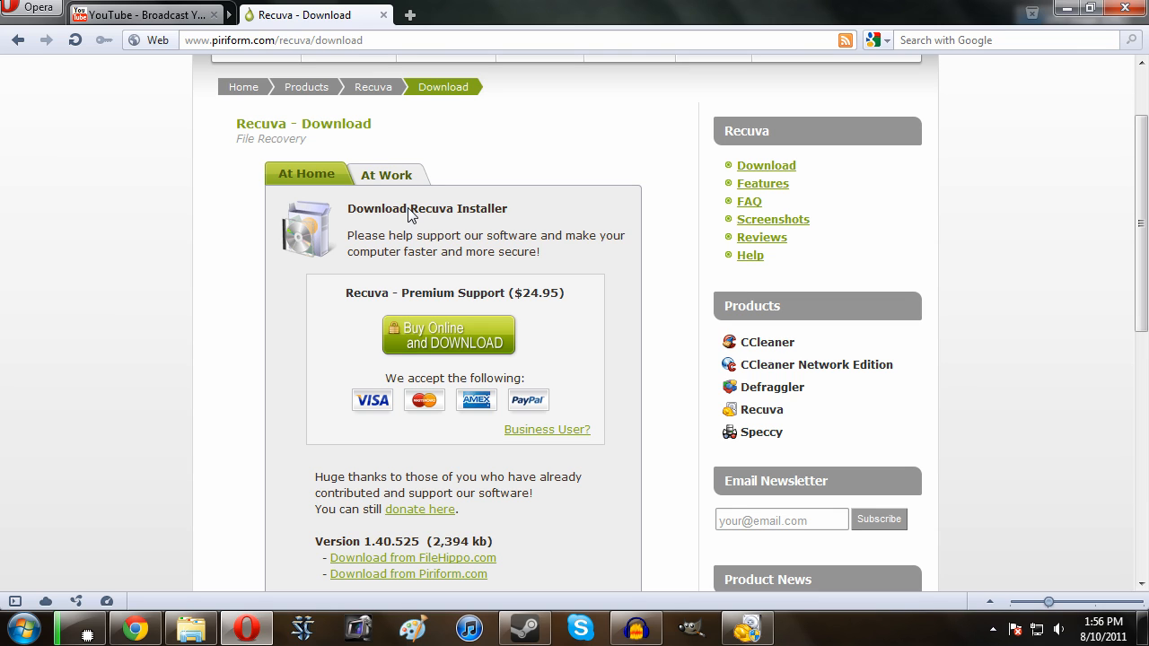
pyautogui.moveTo(382, 338)
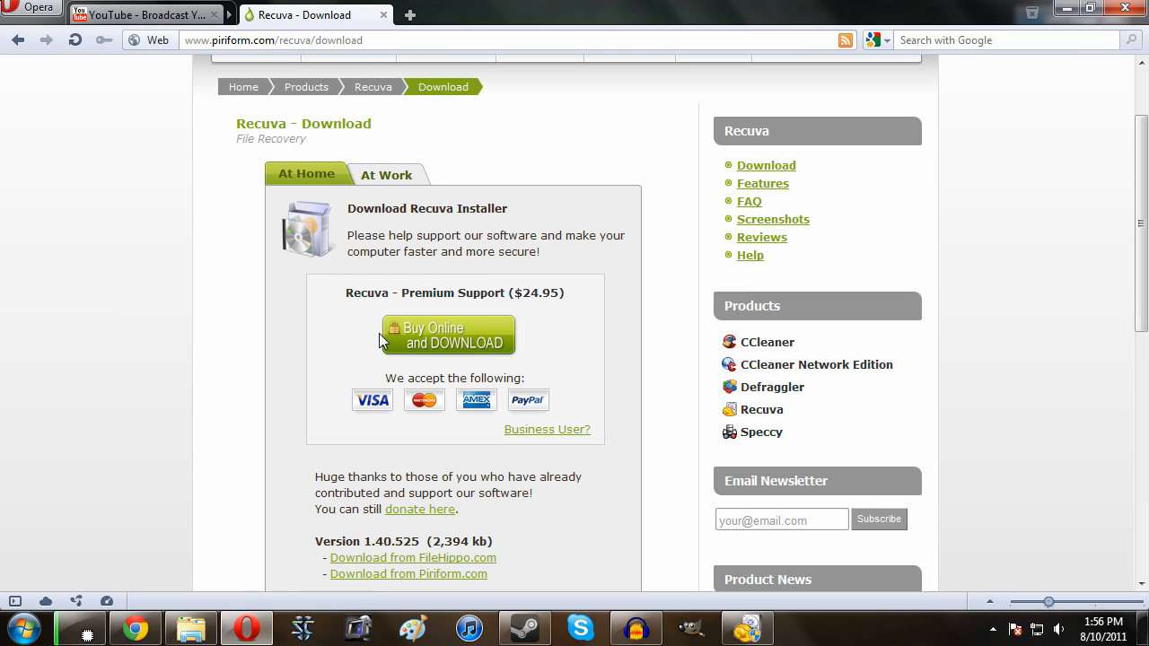
pyautogui.moveTo(410, 303)
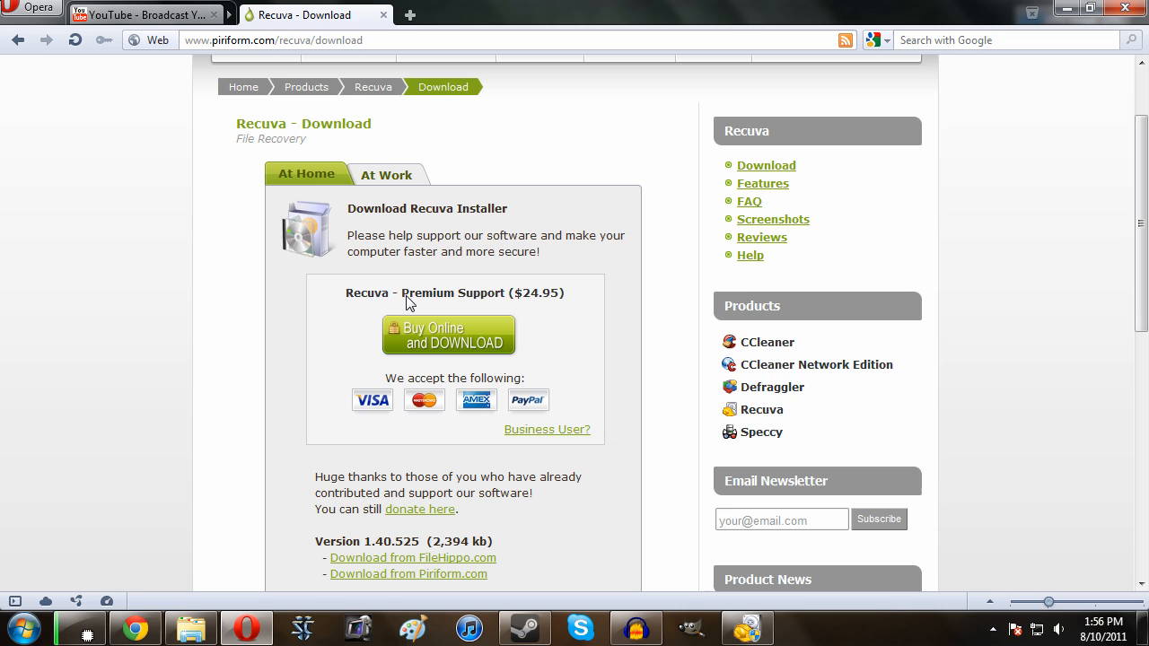
pyautogui.moveTo(375, 289)
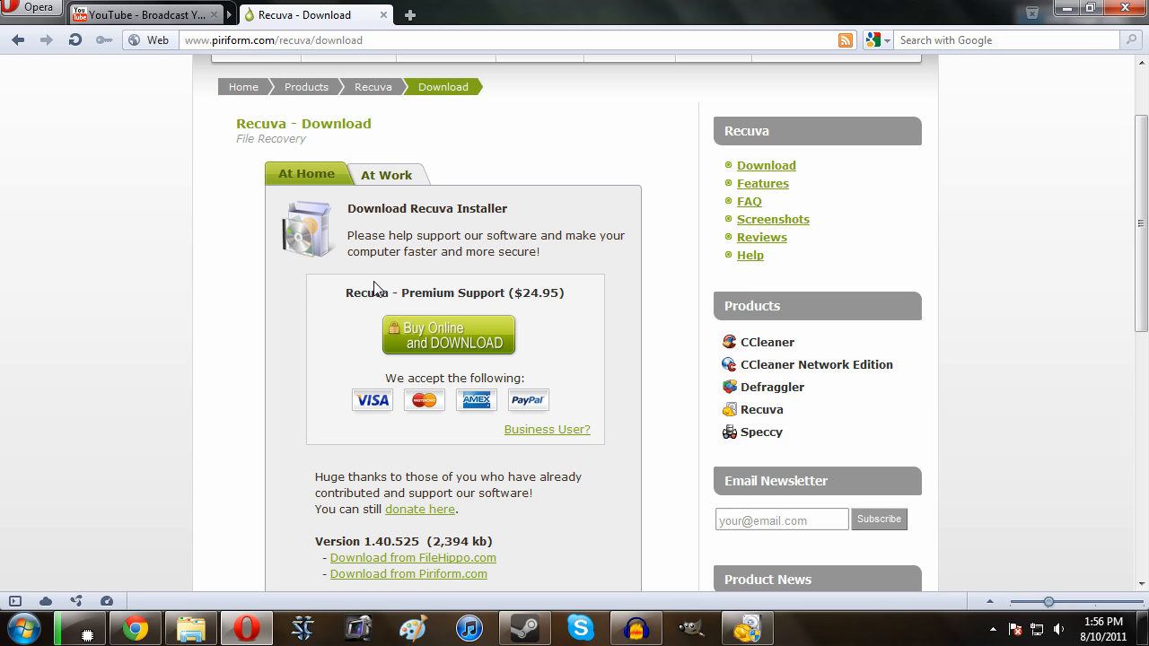
pyautogui.scroll(-3)
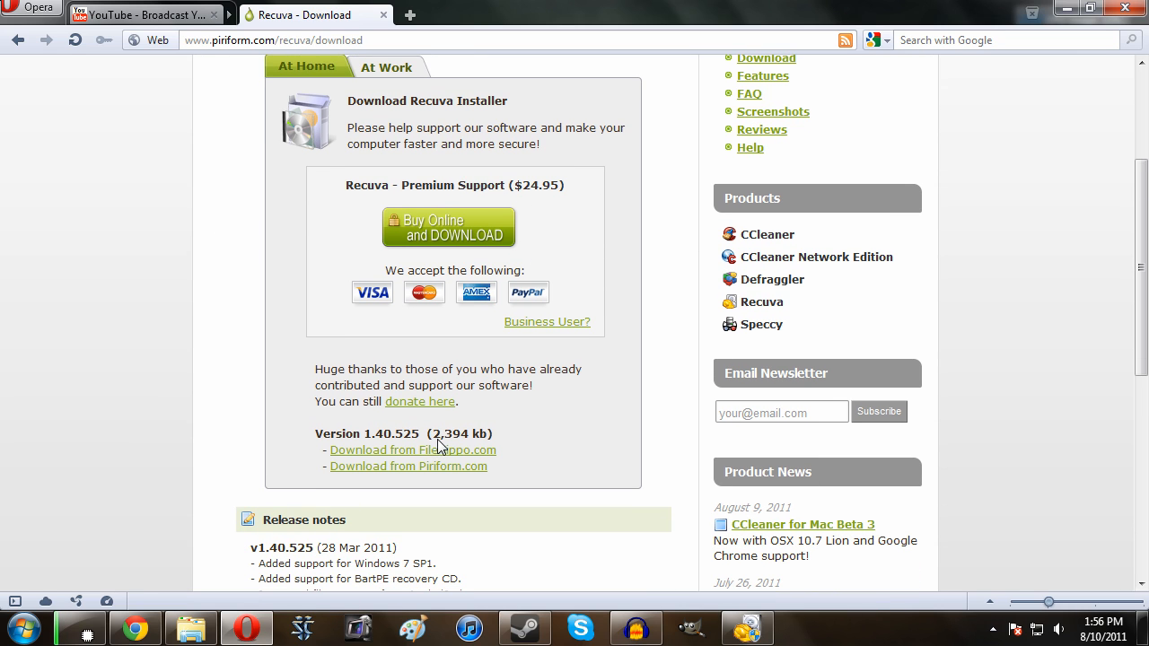
pyautogui.moveTo(378, 480)
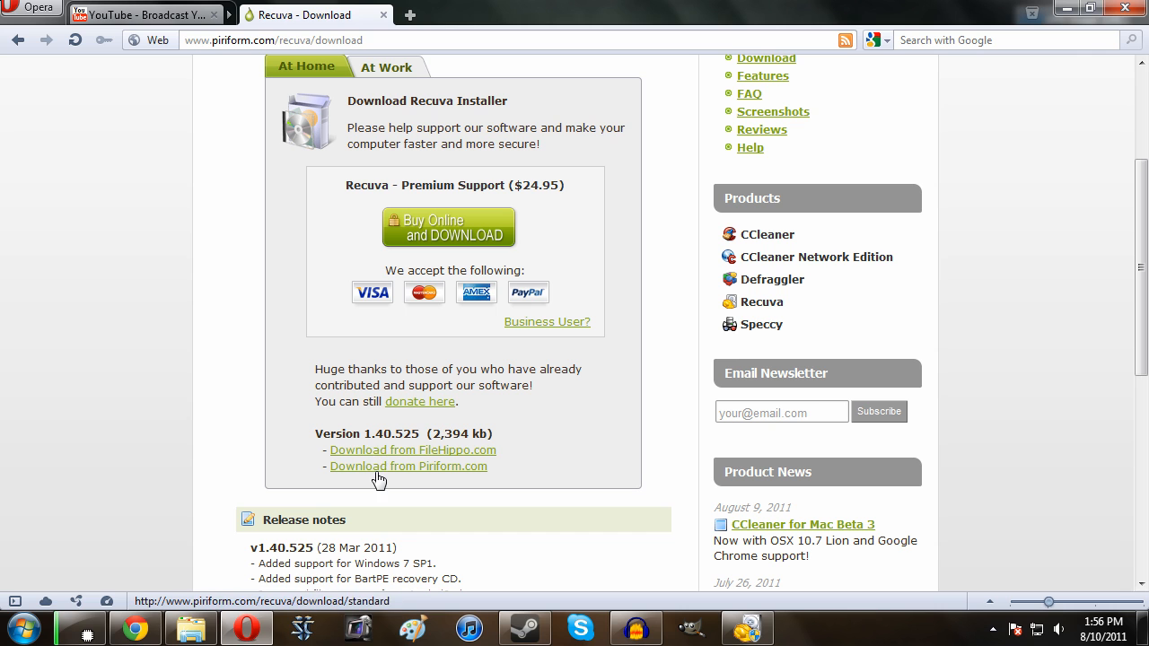
pyautogui.moveTo(465, 232)
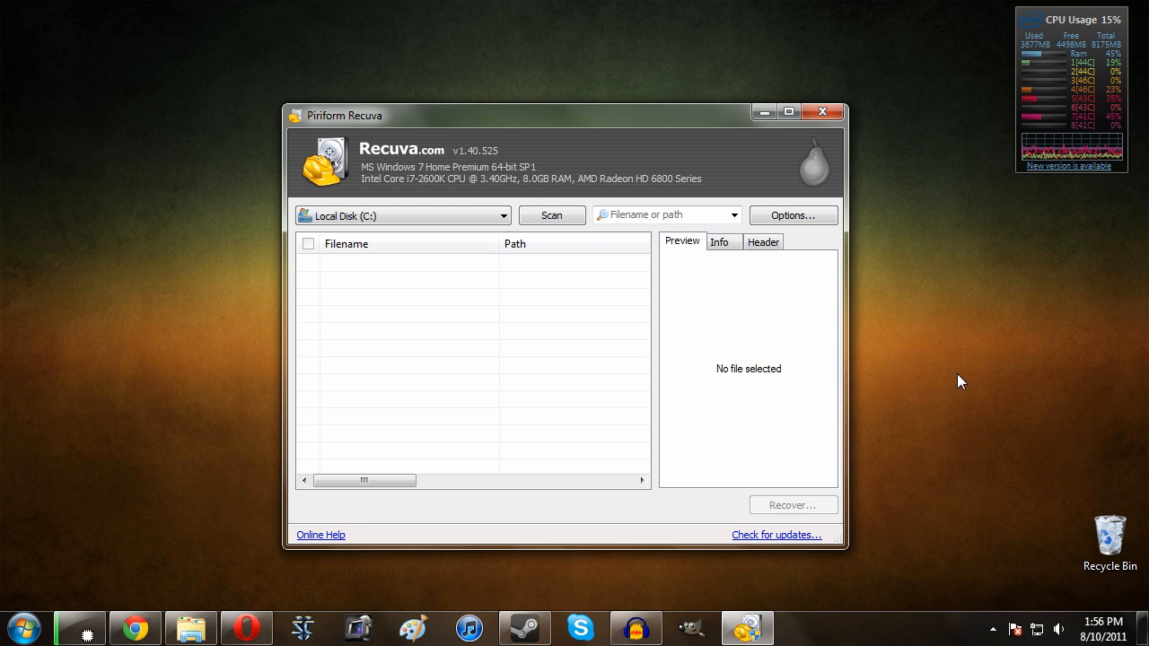
pyautogui.moveTo(598, 324)
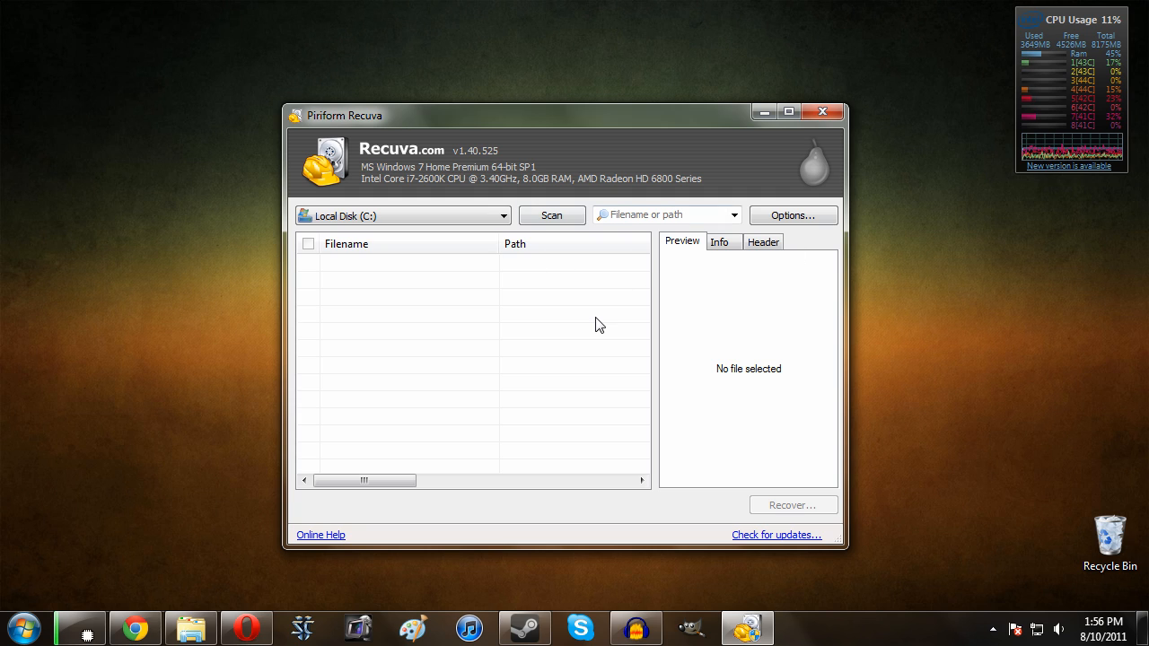
pyautogui.moveTo(541, 266)
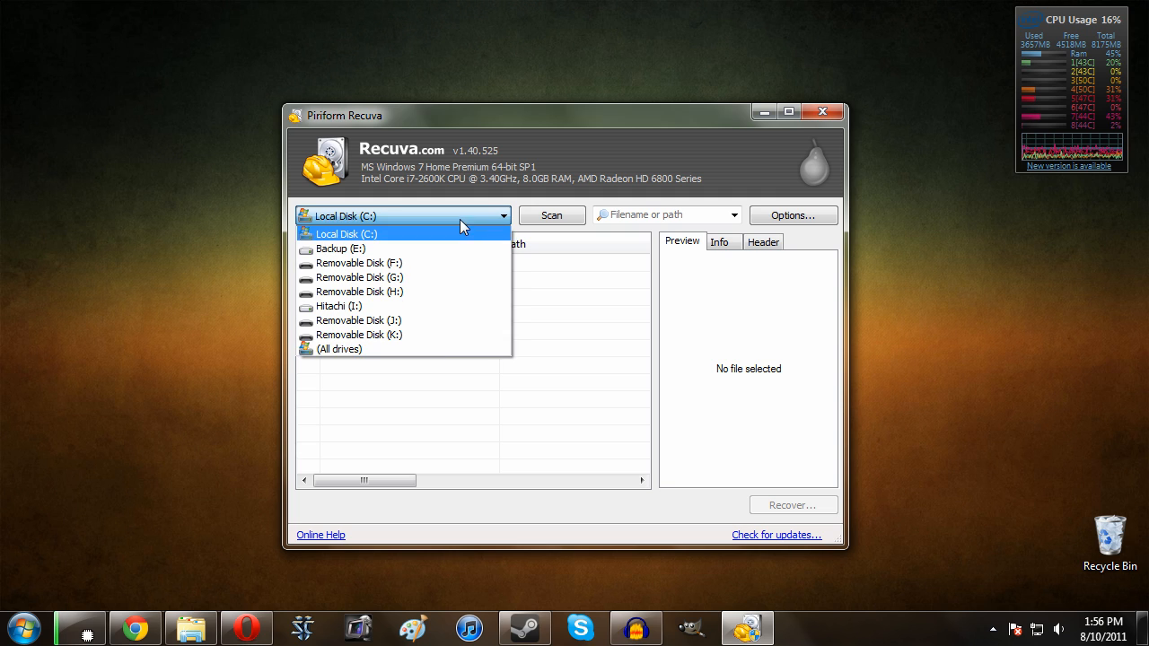
pyautogui.moveTo(364, 314)
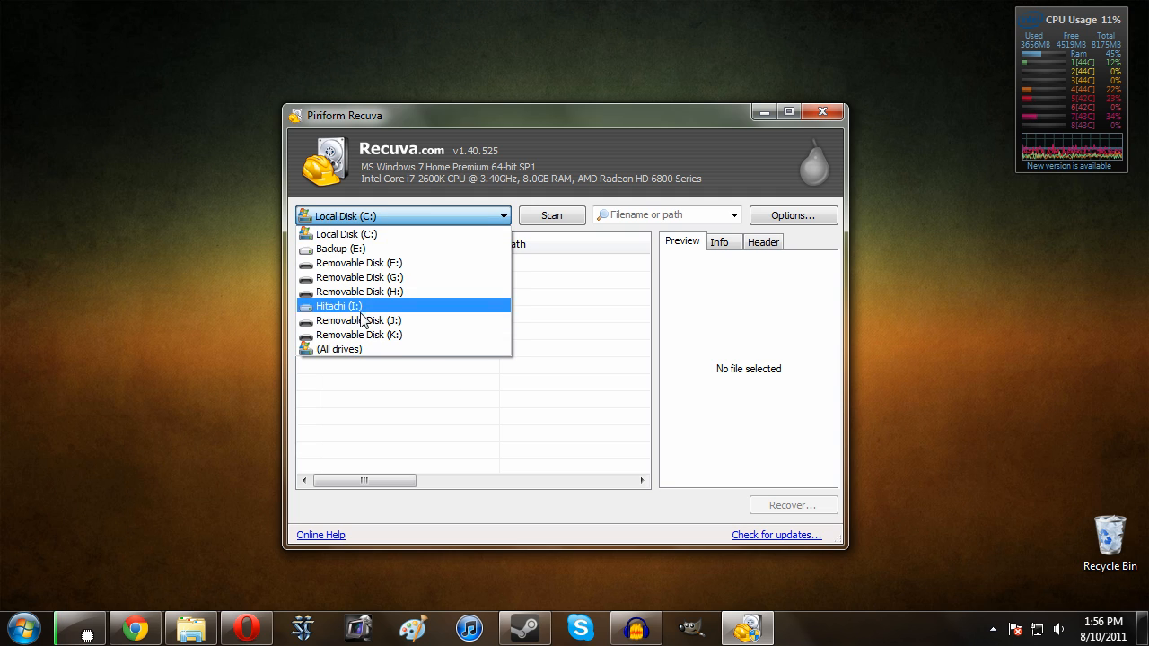
pyautogui.moveTo(327, 356)
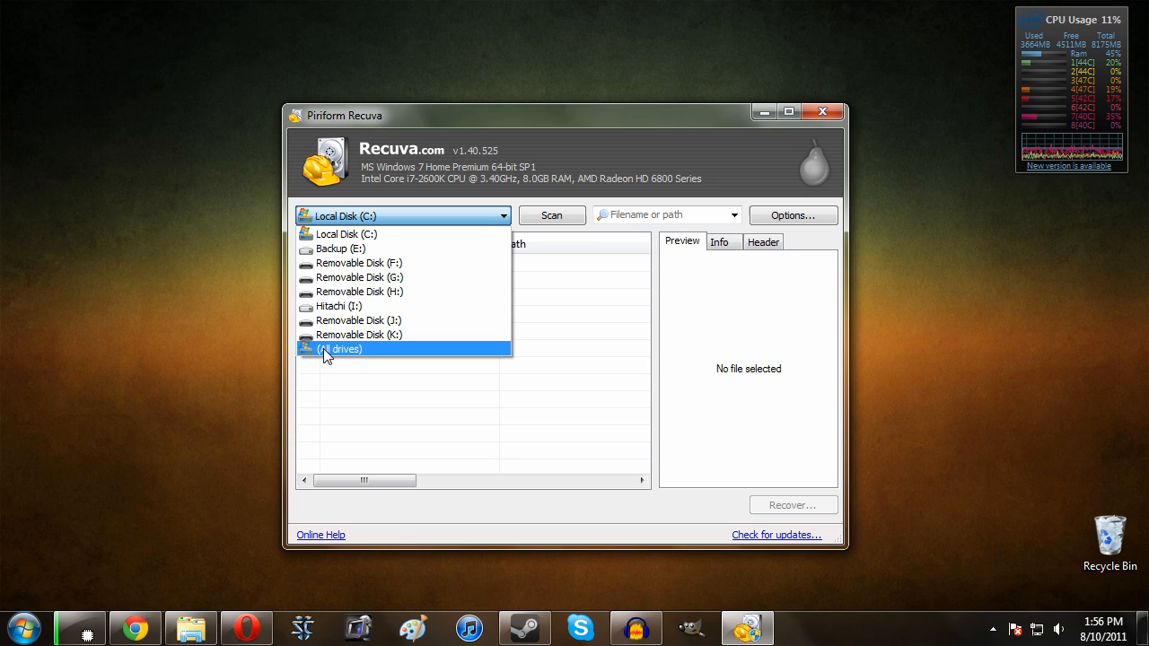
pyautogui.moveTo(359, 240)
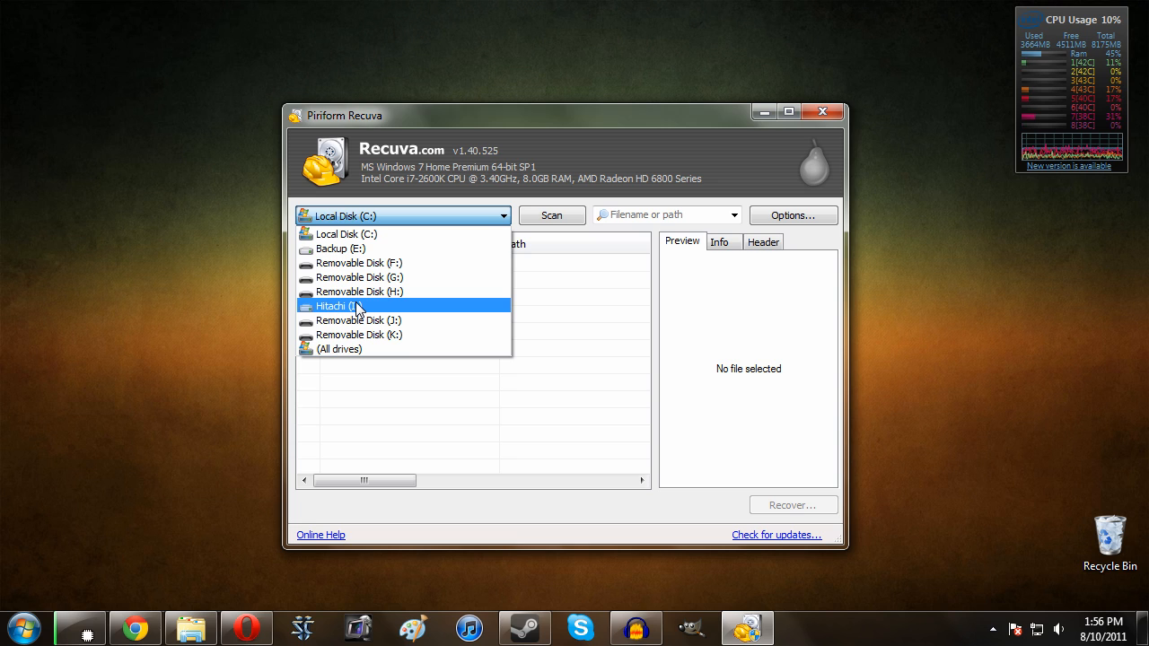
# Step: Choose Hitachi (I:) as the scan drive and open the file-type filter list
pyautogui.click(355, 306)
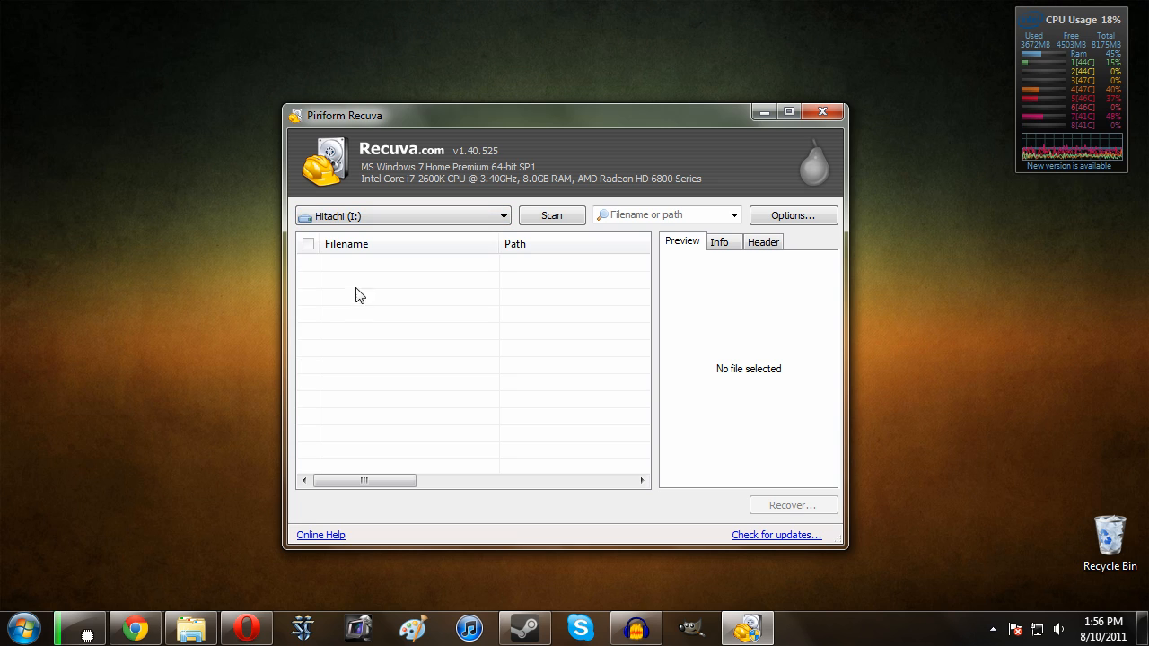
pyautogui.moveTo(322, 232)
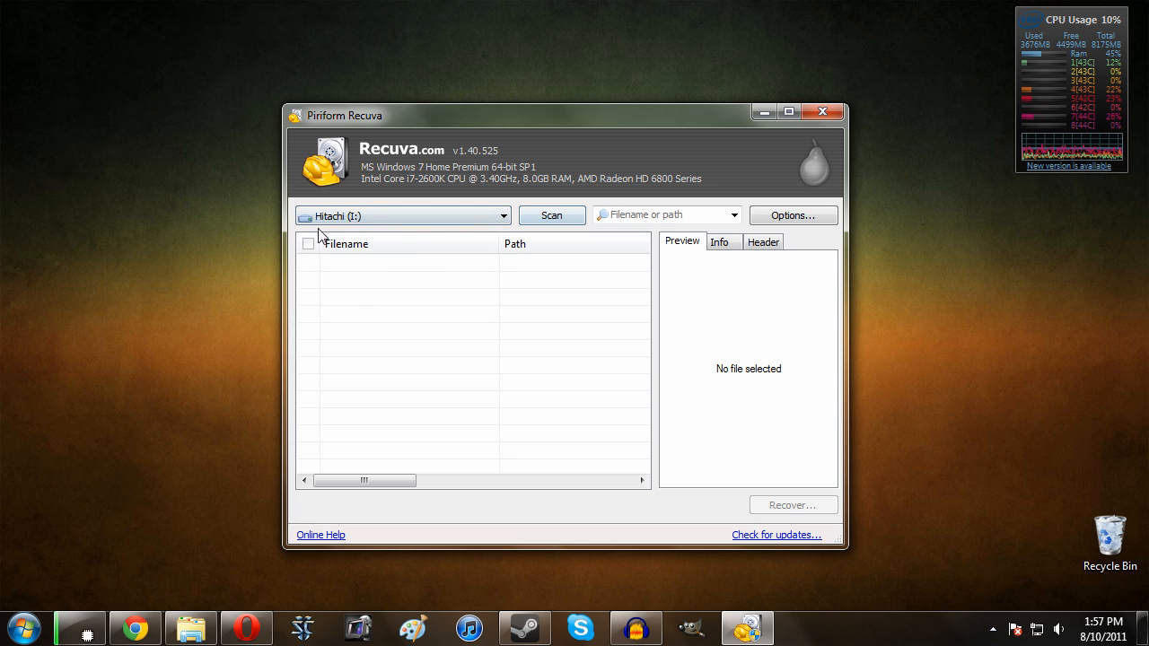
pyautogui.click(733, 215)
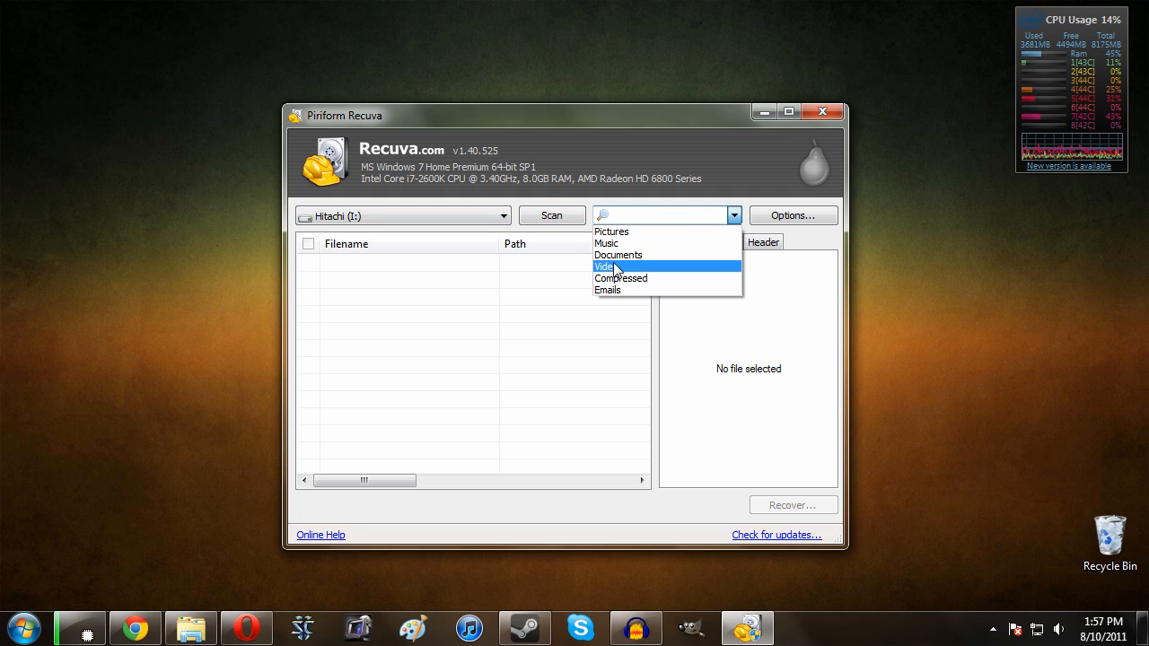
# Step: Filter to Video files and scan Hitachi (I:) for deleted files
pyautogui.click(606, 265)
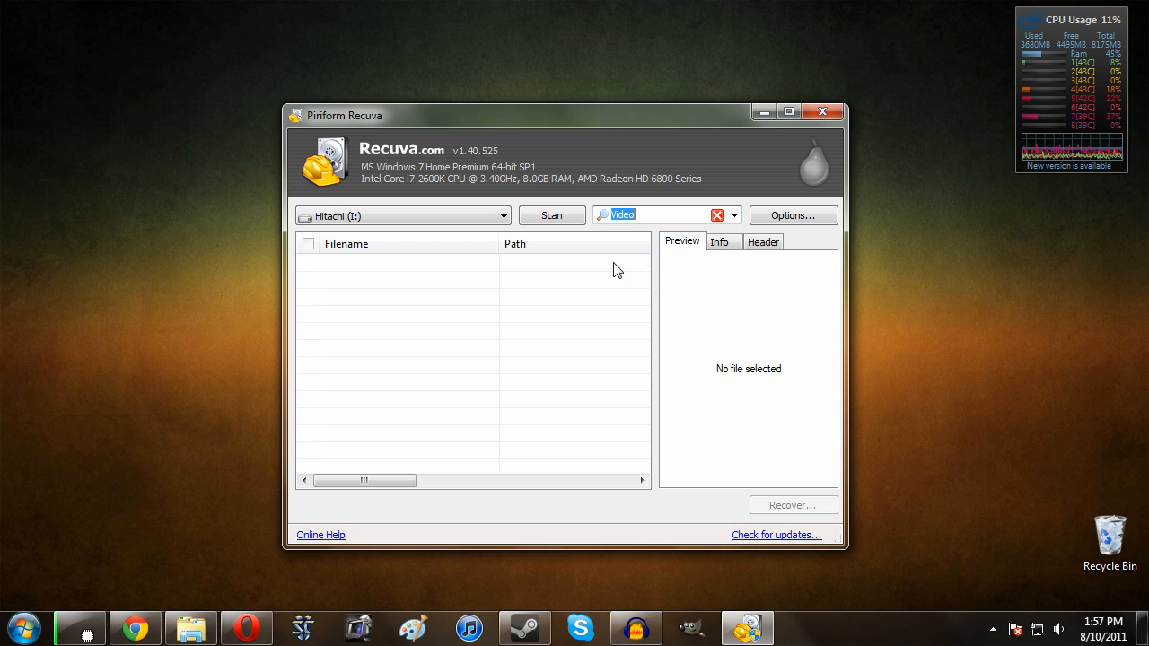
pyautogui.click(551, 215)
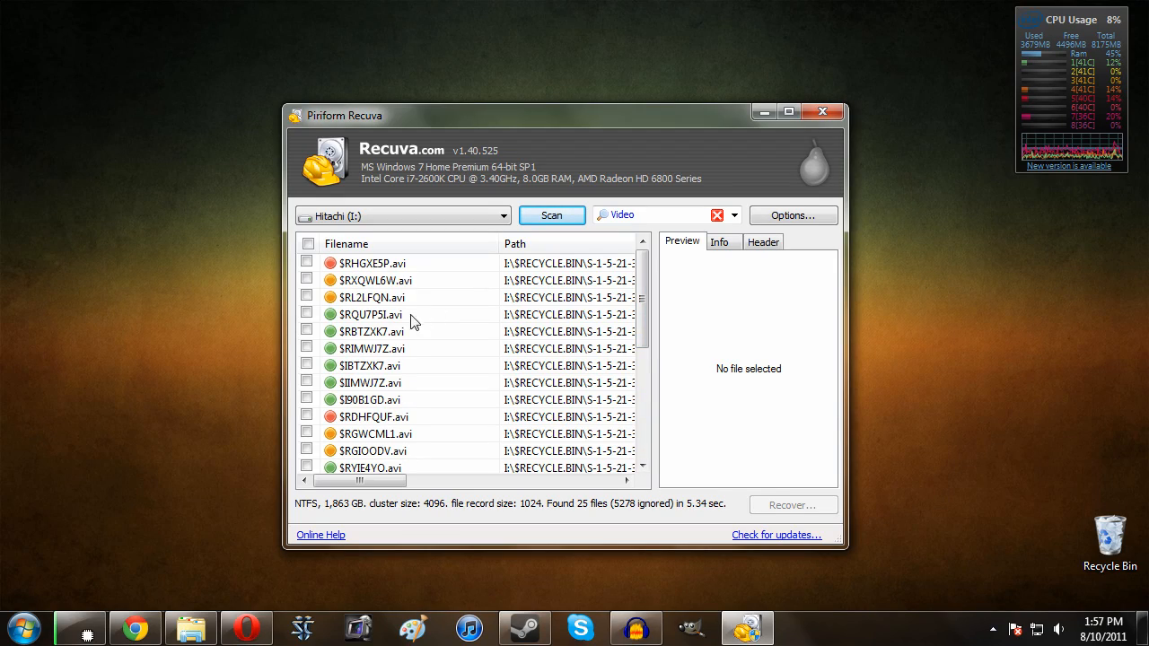
# Step: Select $RQU7P5I.avi among the 25 found videos and tick it for recovery
pyautogui.moveTo(358, 480); pyautogui.dragTo(489, 480)
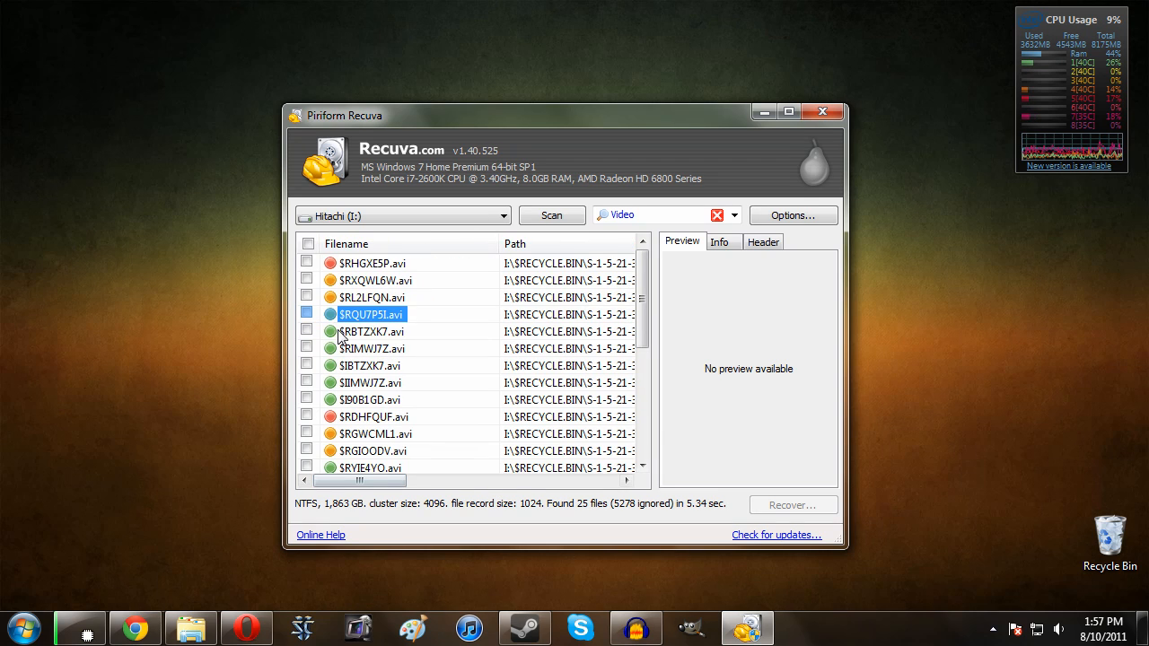
pyautogui.click(369, 331)
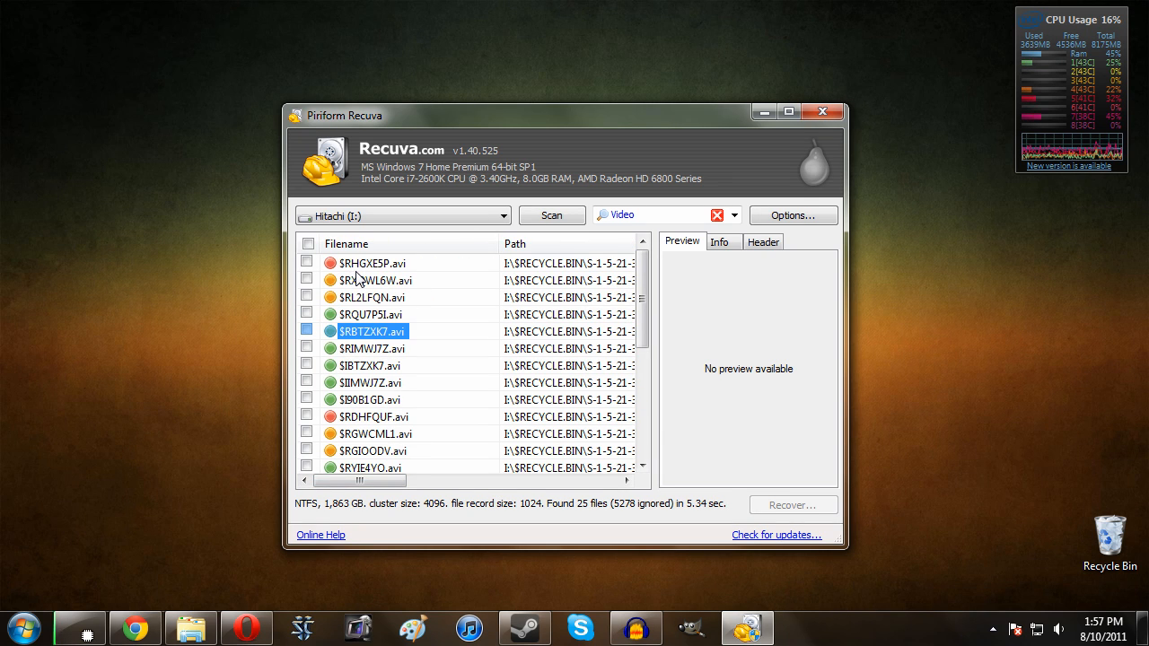
pyautogui.click(370, 314)
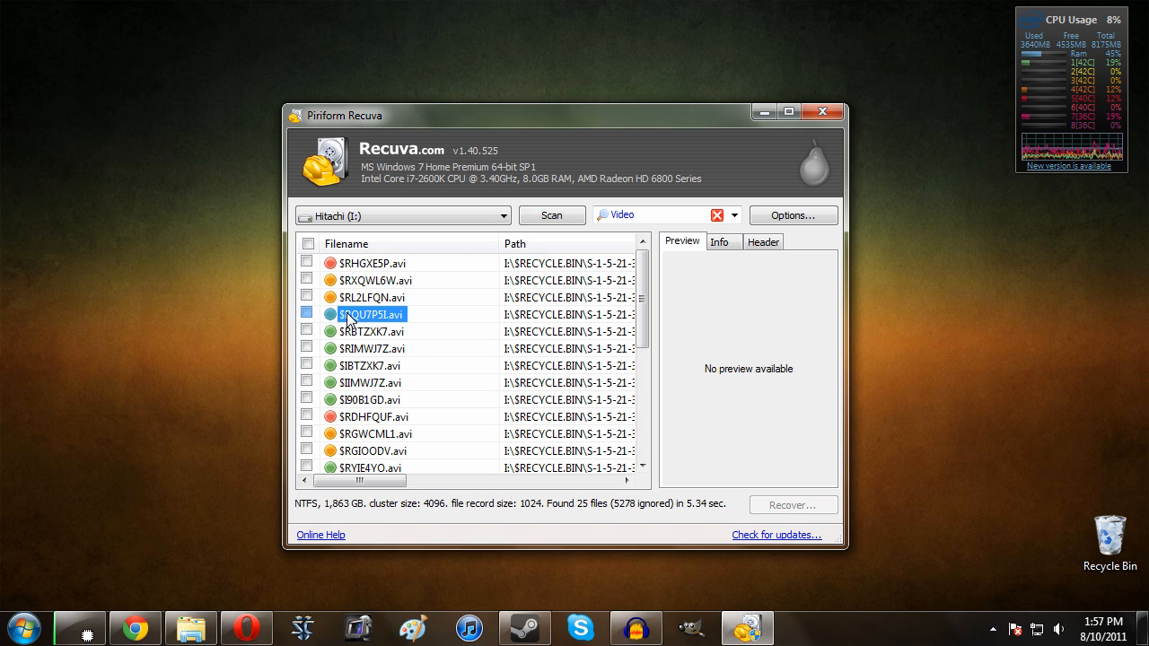
pyautogui.click(307, 314)
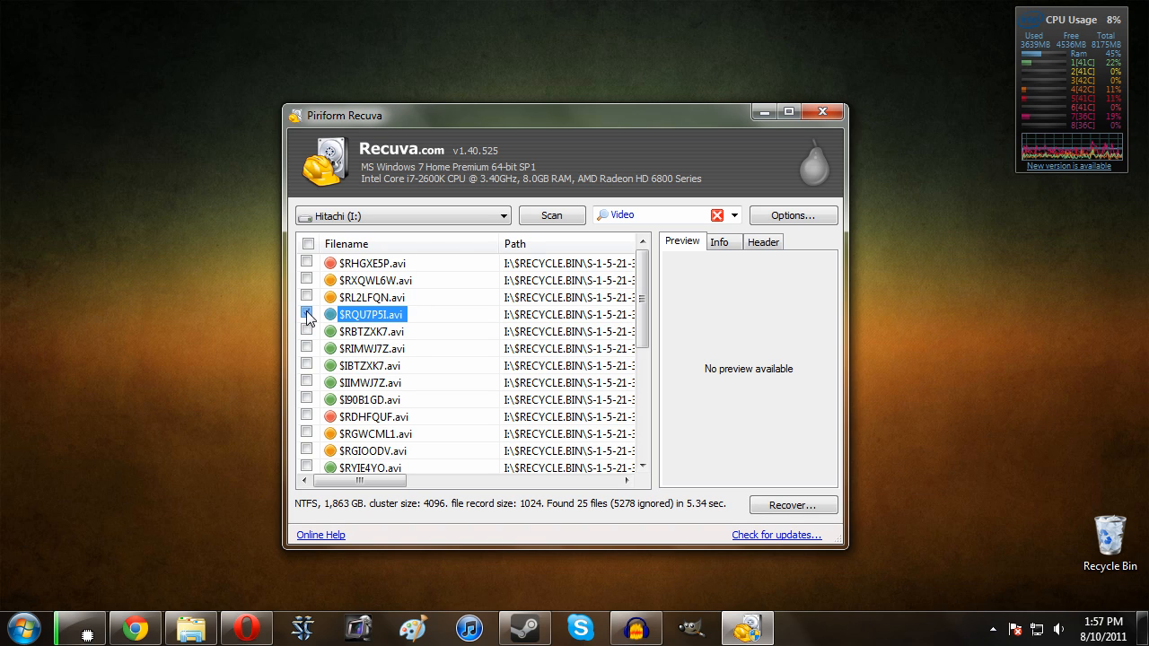
# Step: Recover $RQU7P5I.avi to the Desktop folder and acknowledge the completion message
pyautogui.click(793, 504)
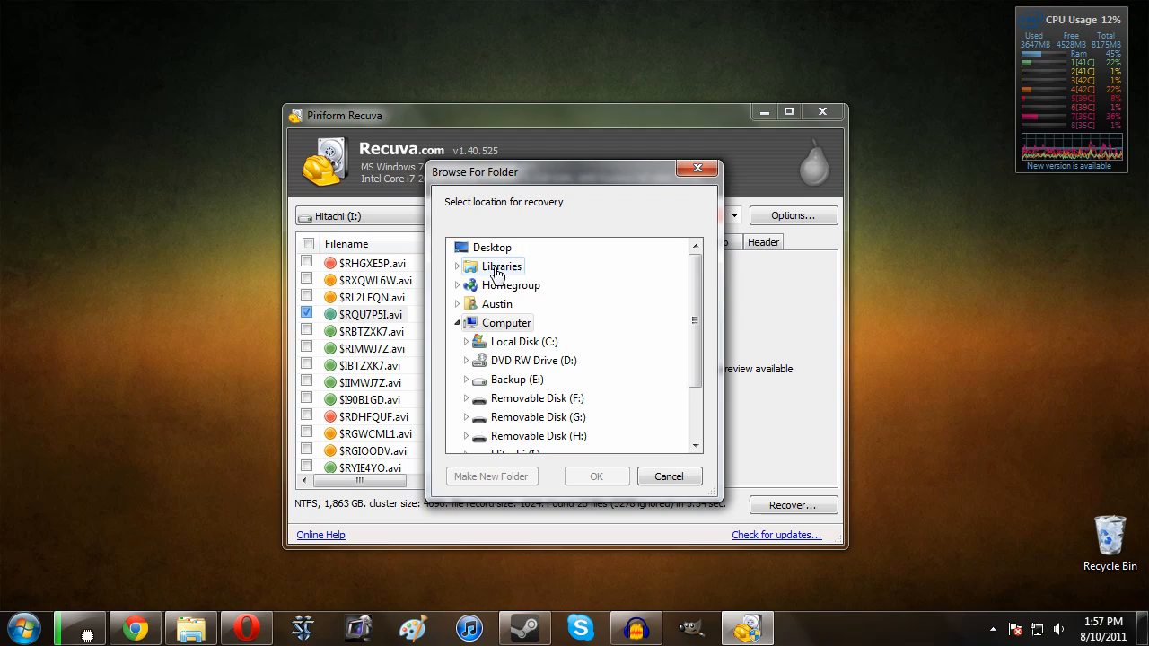
pyautogui.click(596, 475)
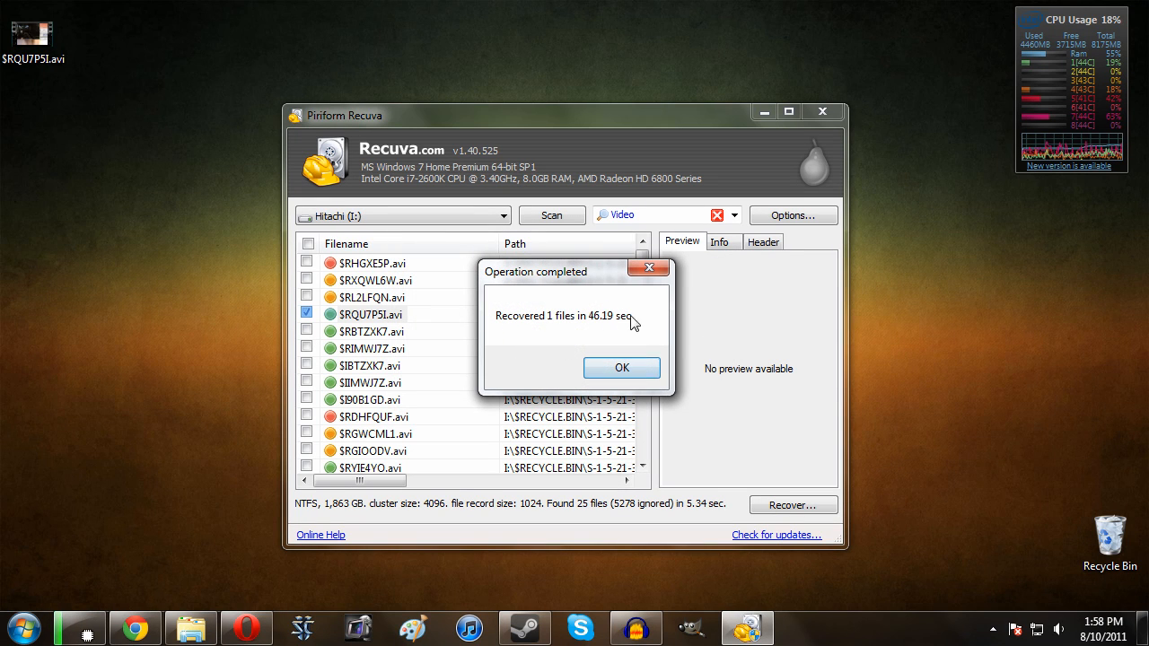
pyautogui.click(621, 367)
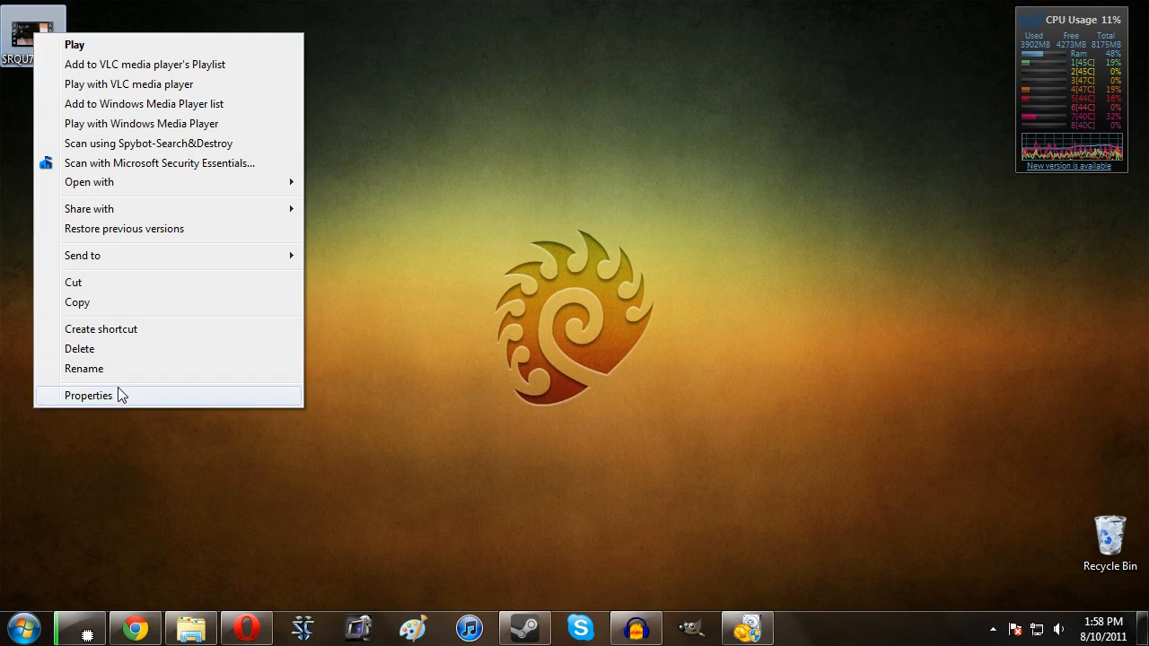
# Step: View the recovered $RQU7P5I.avi properties, confirming its 3.98 GB size, then close them
pyautogui.click(88, 394)
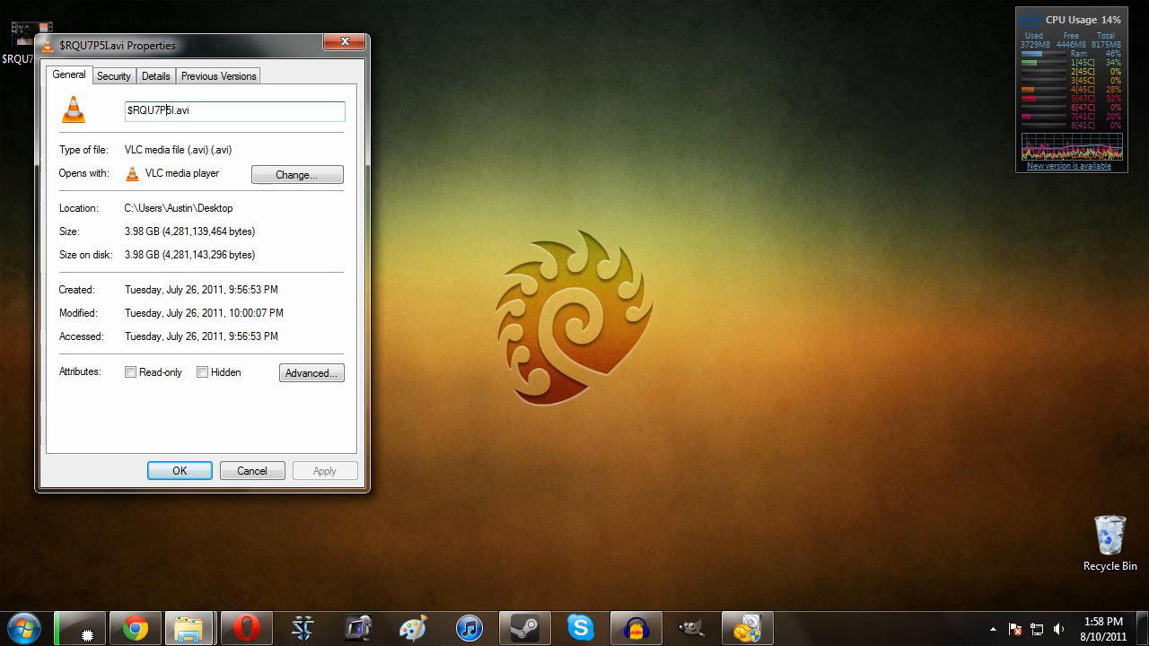
pyautogui.moveTo(331, 56)
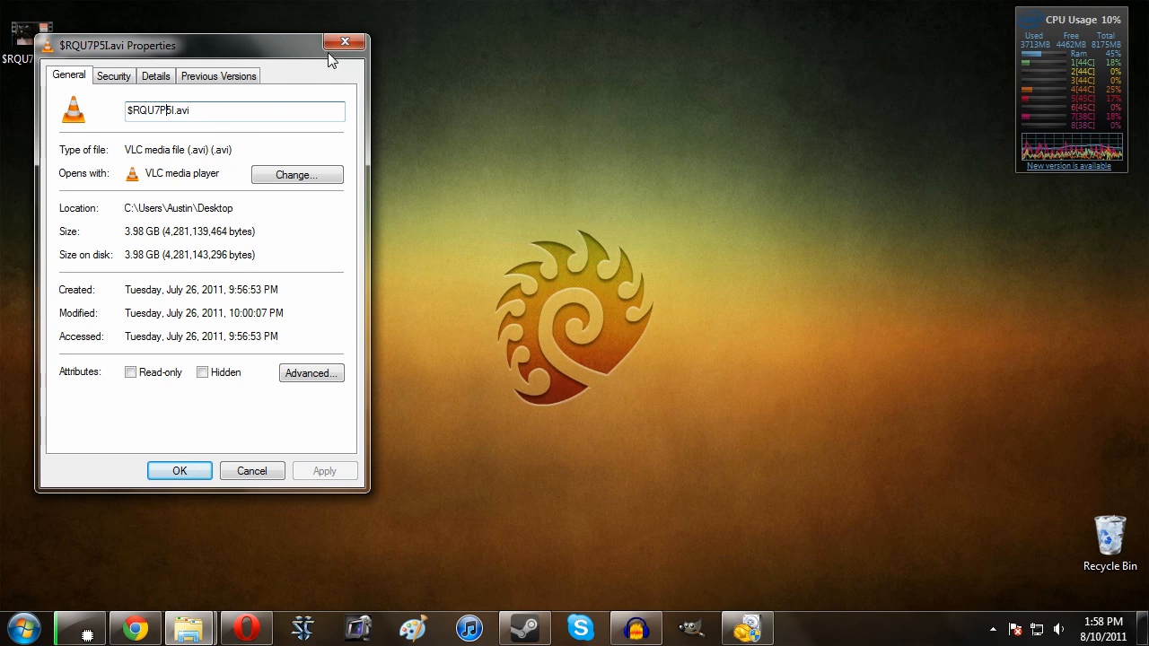
pyautogui.moveTo(343, 41)
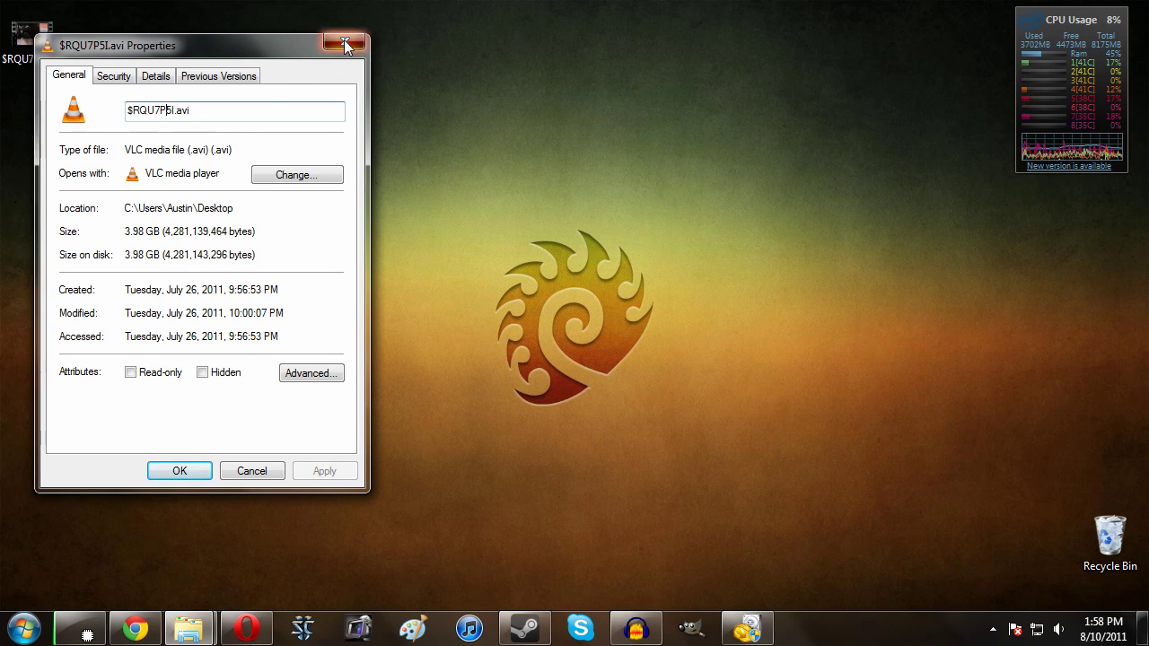
pyautogui.click(341, 40)
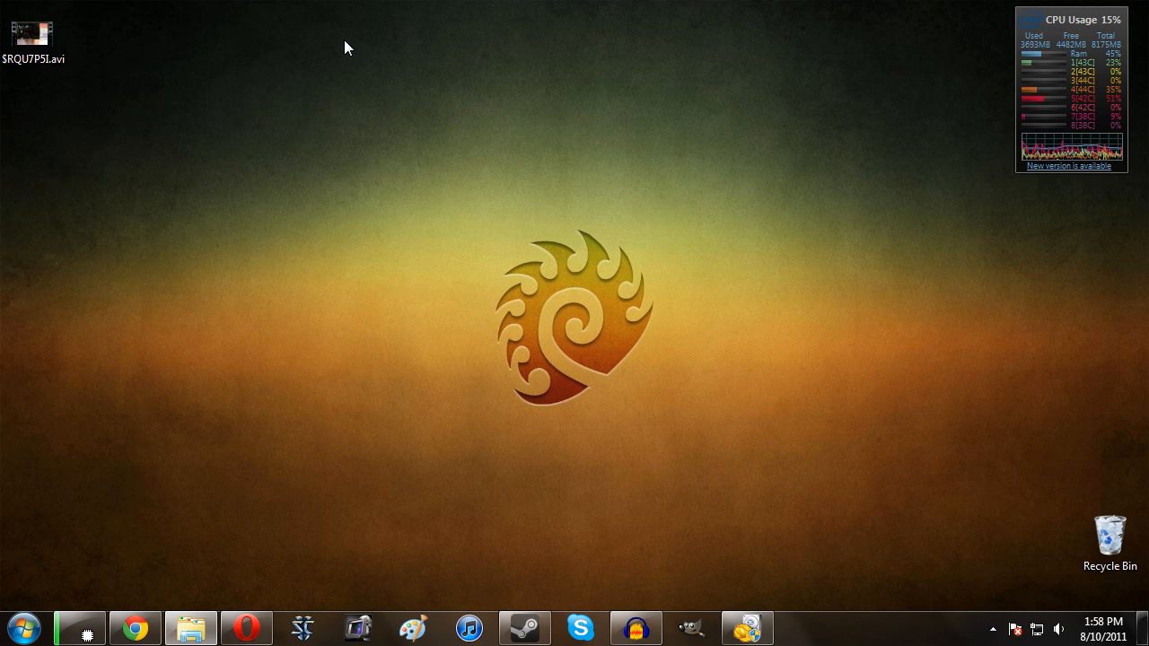